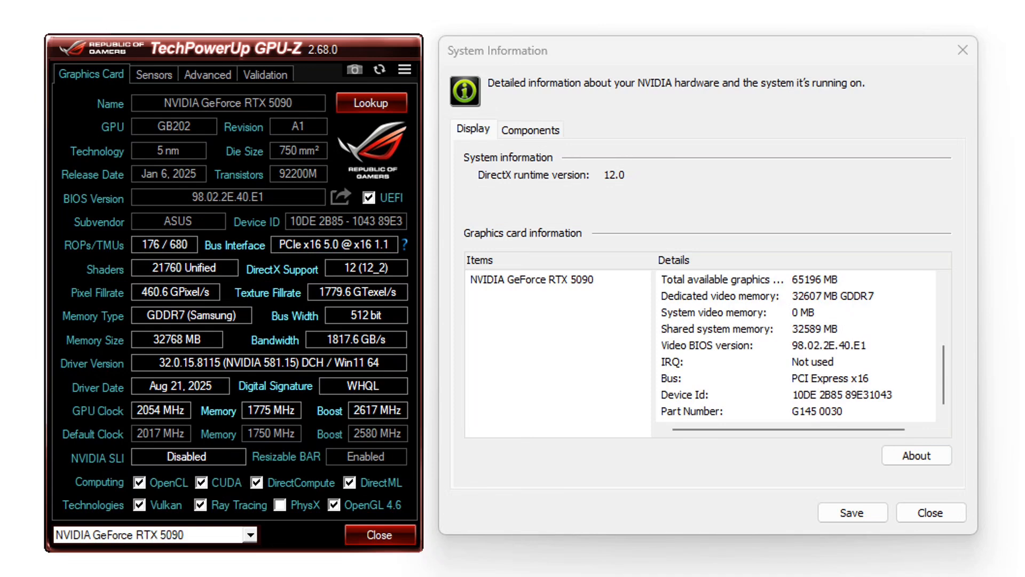
mouse_move(849, 389)
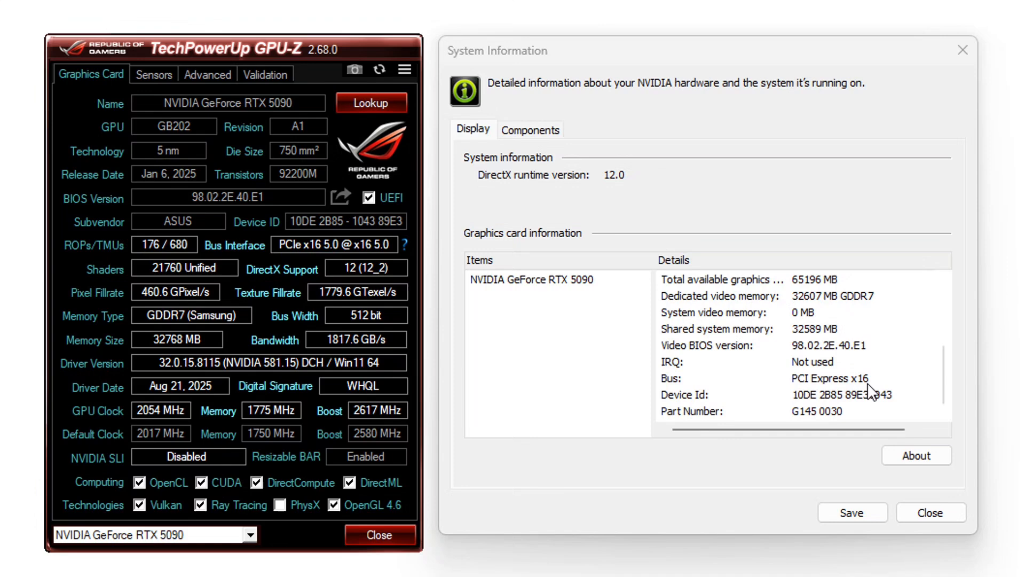
mouse_move(864, 390)
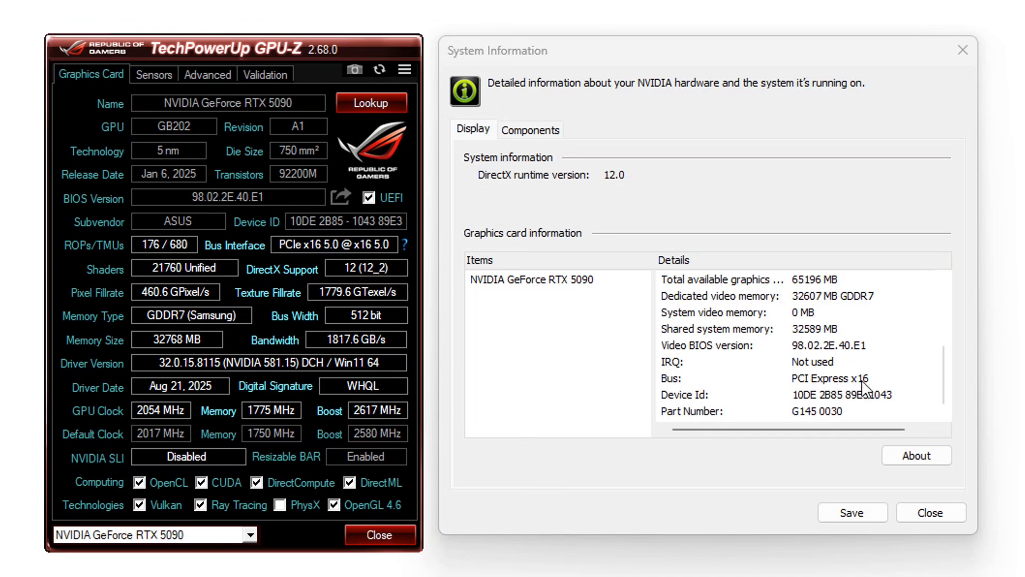
mouse_move(863, 388)
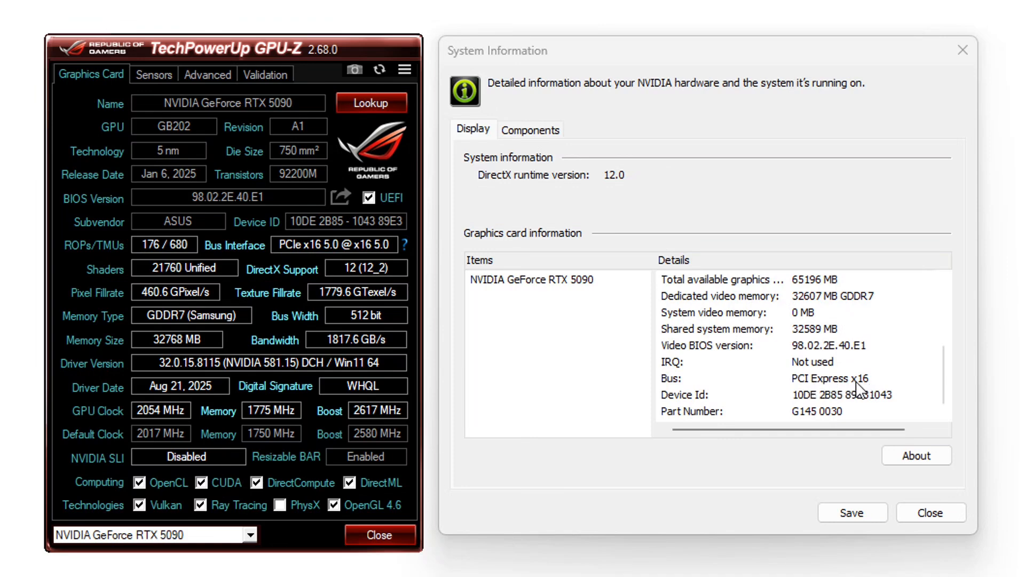
mouse_move(879, 392)
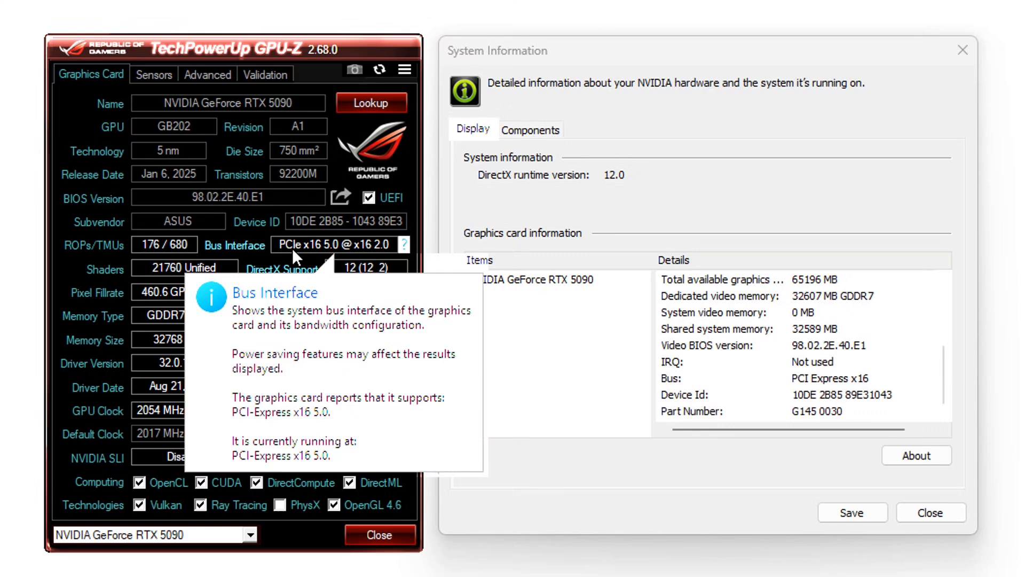
mouse_move(319, 254)
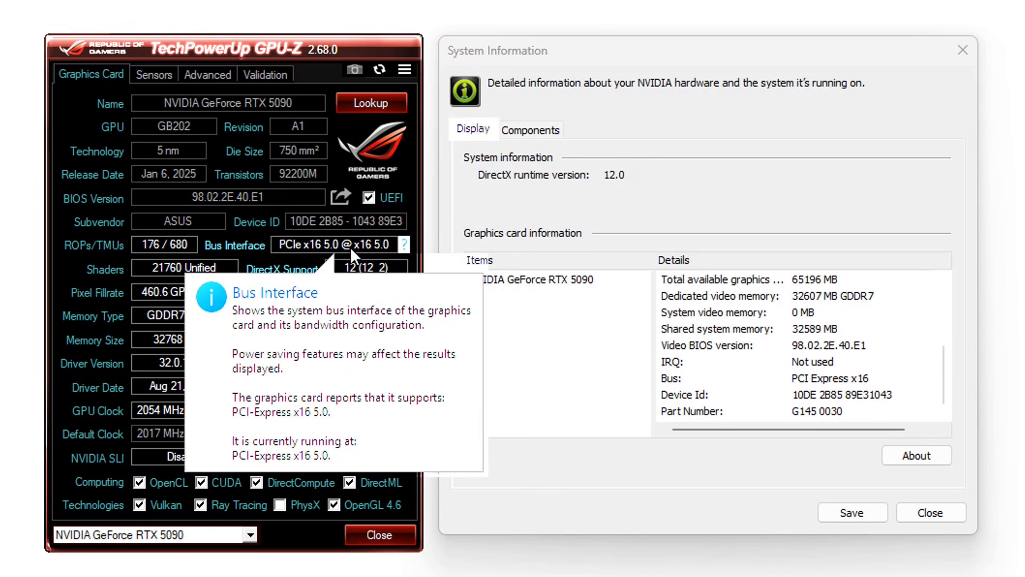
mouse_move(362, 254)
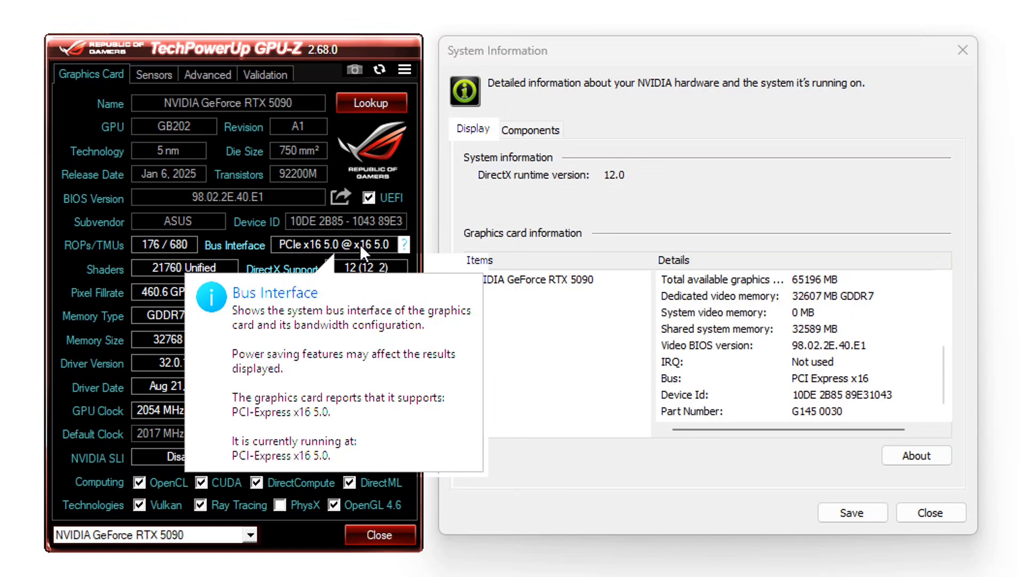
mouse_move(366, 255)
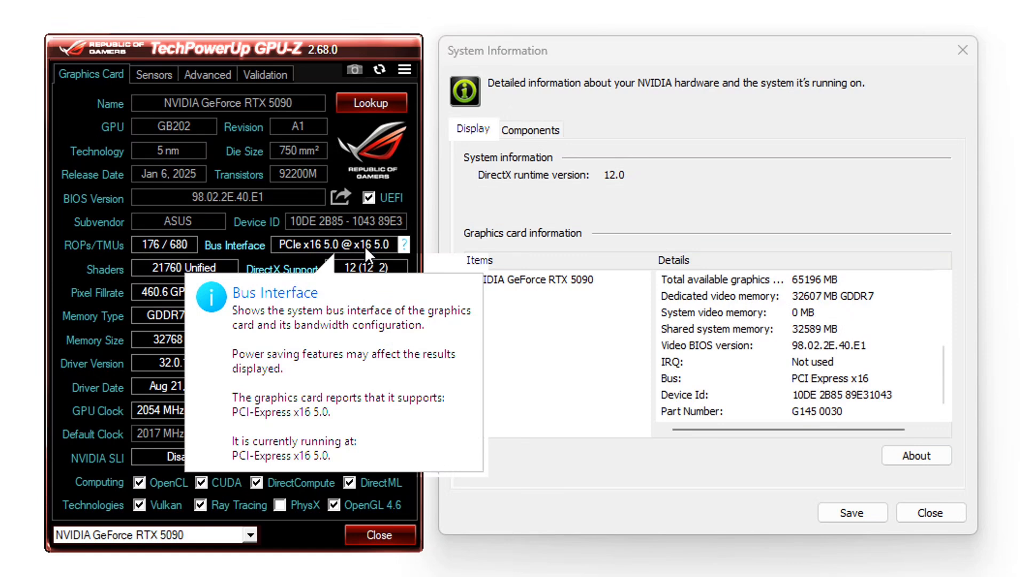
mouse_move(388, 250)
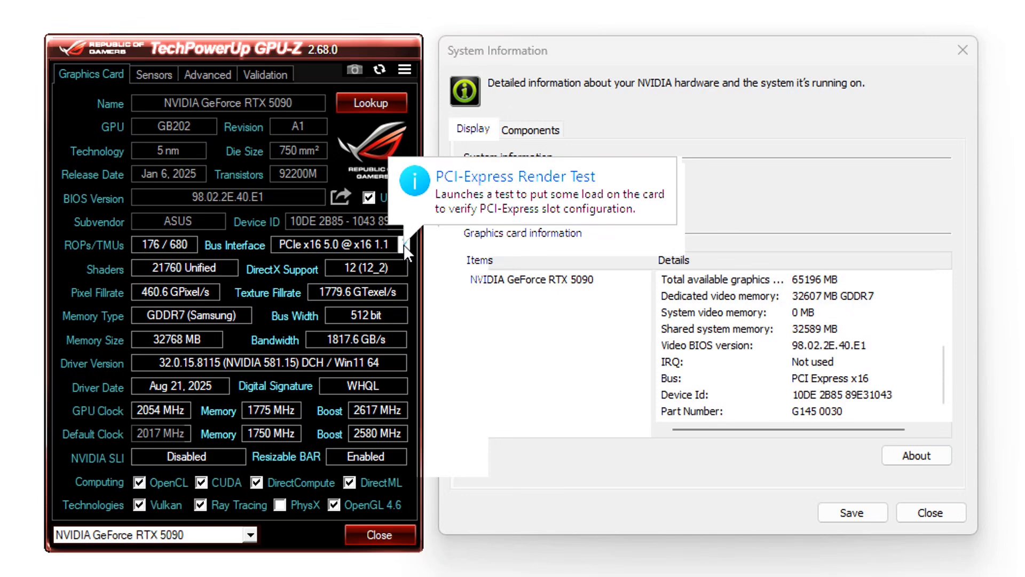
Start the PCI-Express render test so the bus interface reads PCIe x16 5.0.
click(402, 245)
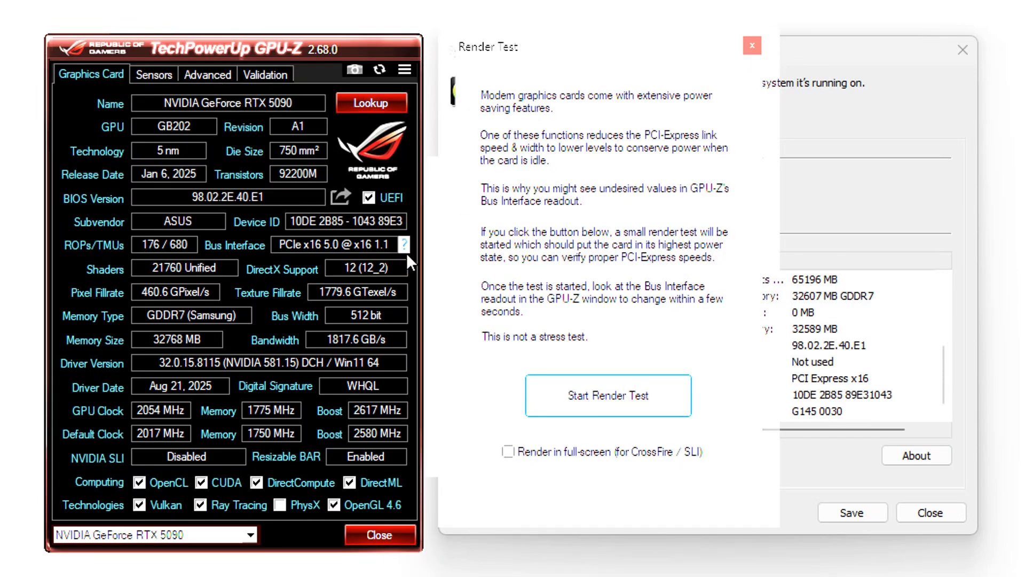
click(606, 395)
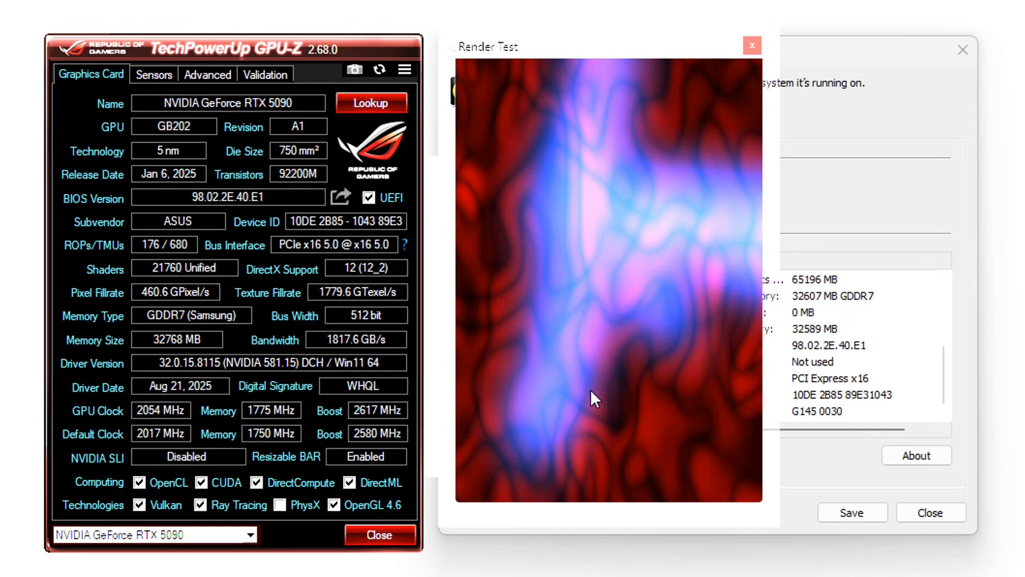
mouse_move(405, 245)
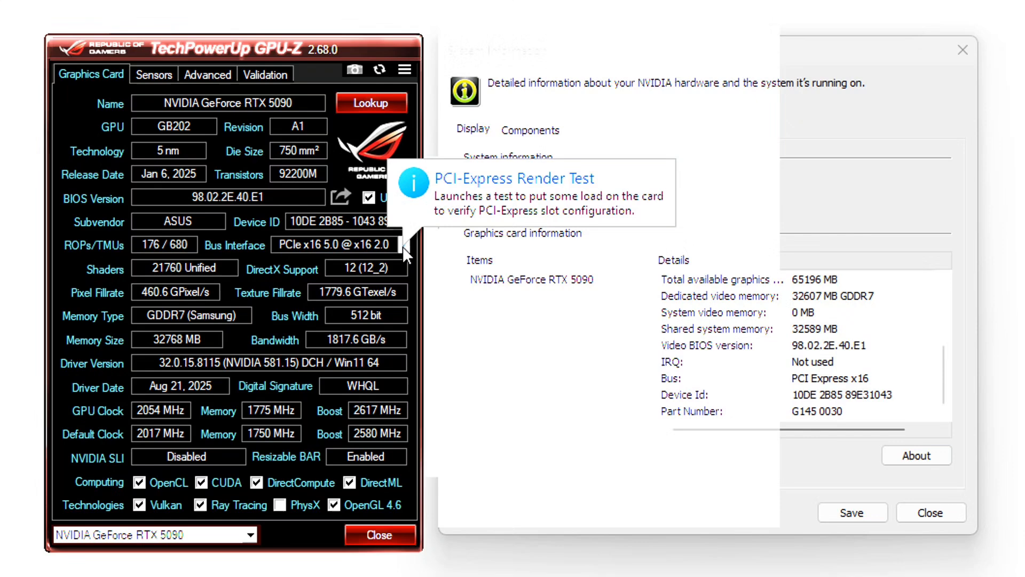
mouse_move(406, 255)
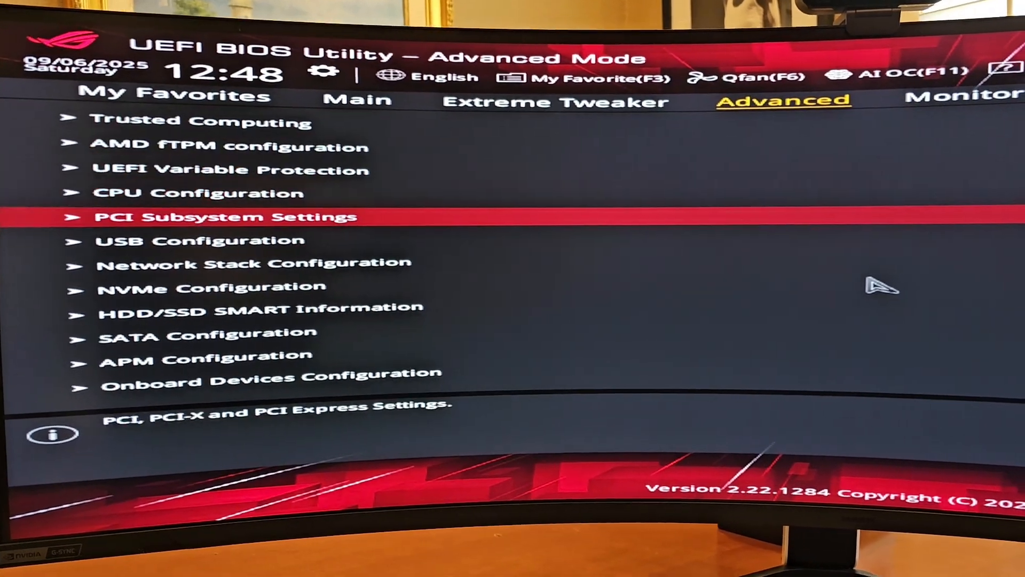
Enter the Advanced tab's NB Configuration page, past Onboard Devices Configuration.
click(225, 217)
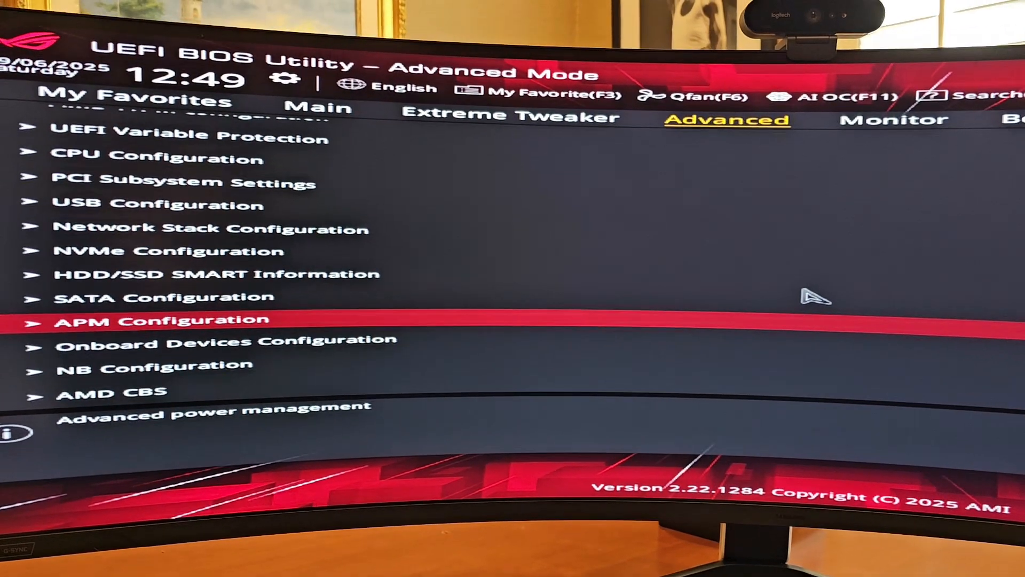
key(Down)
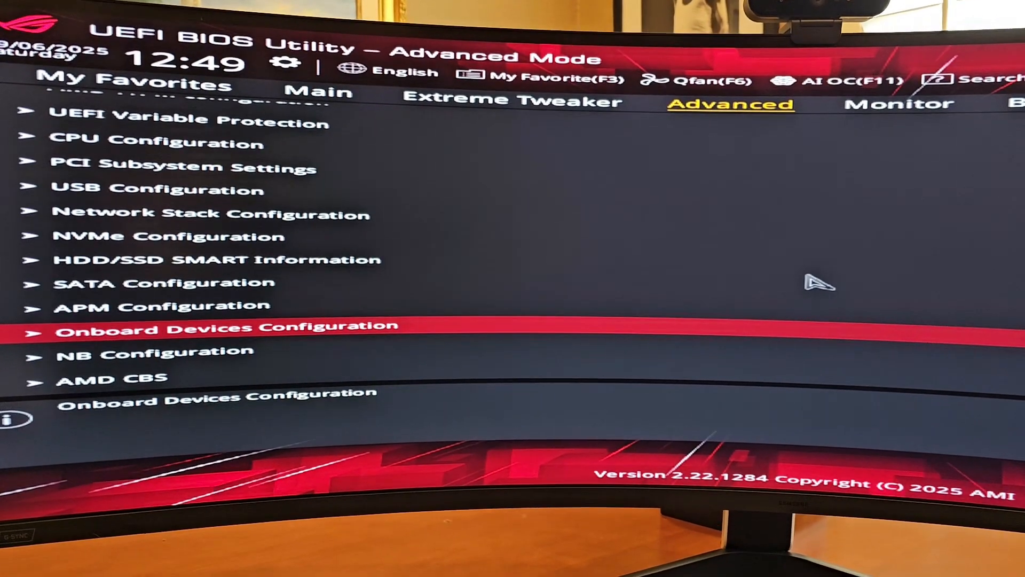
key(Down)
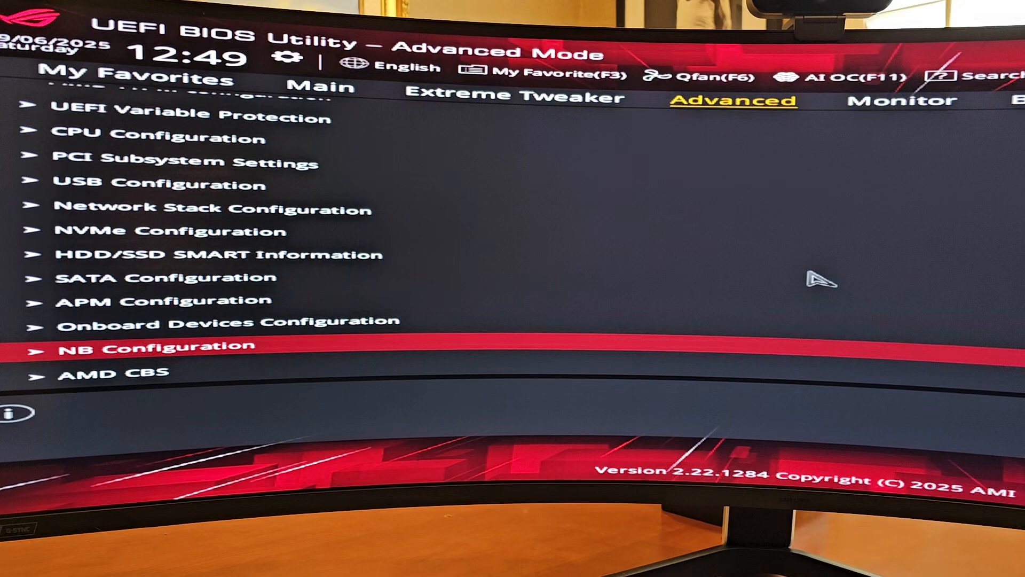
click(154, 345)
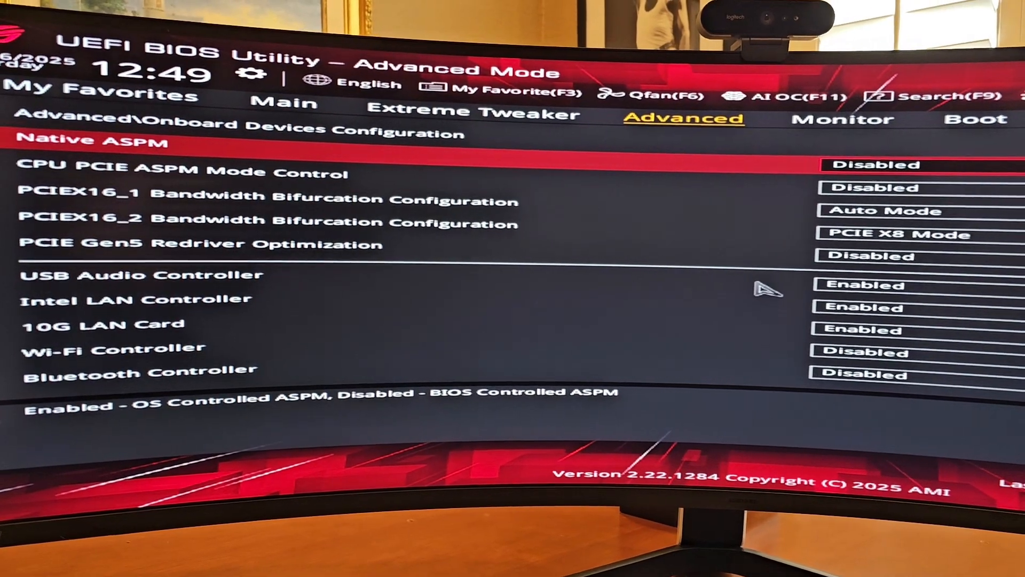
key(Down)
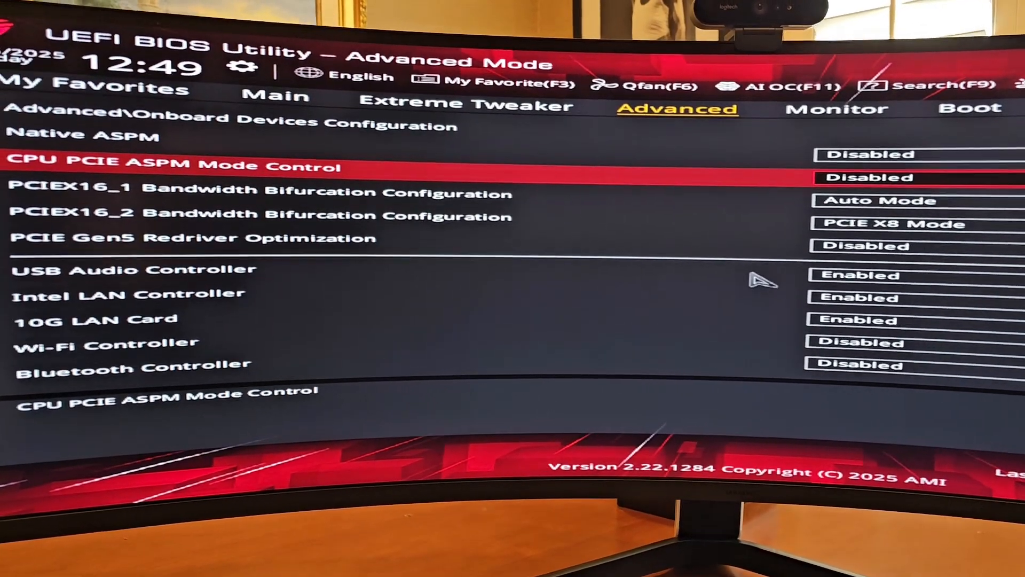
key(Down)
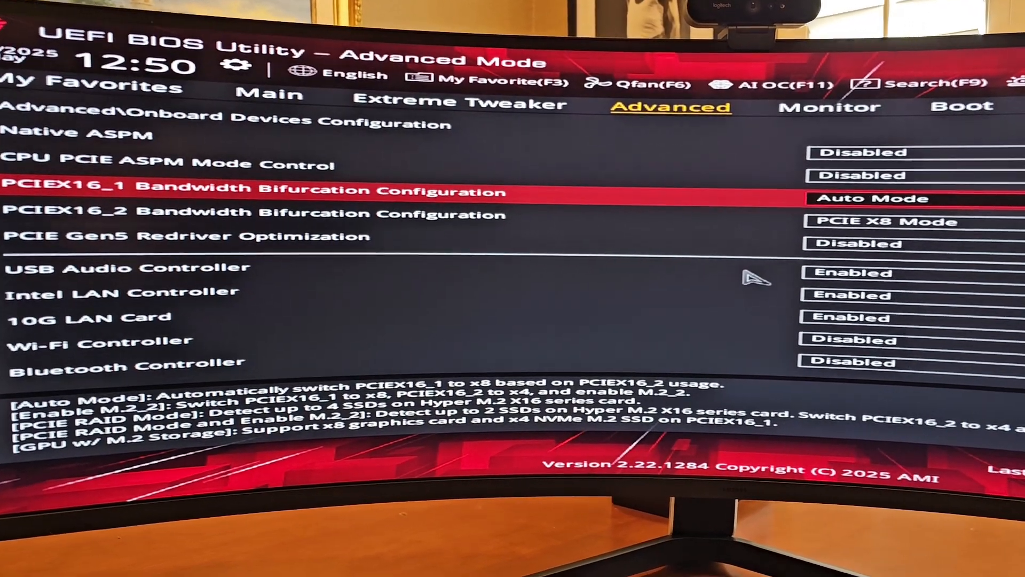
key(Down)
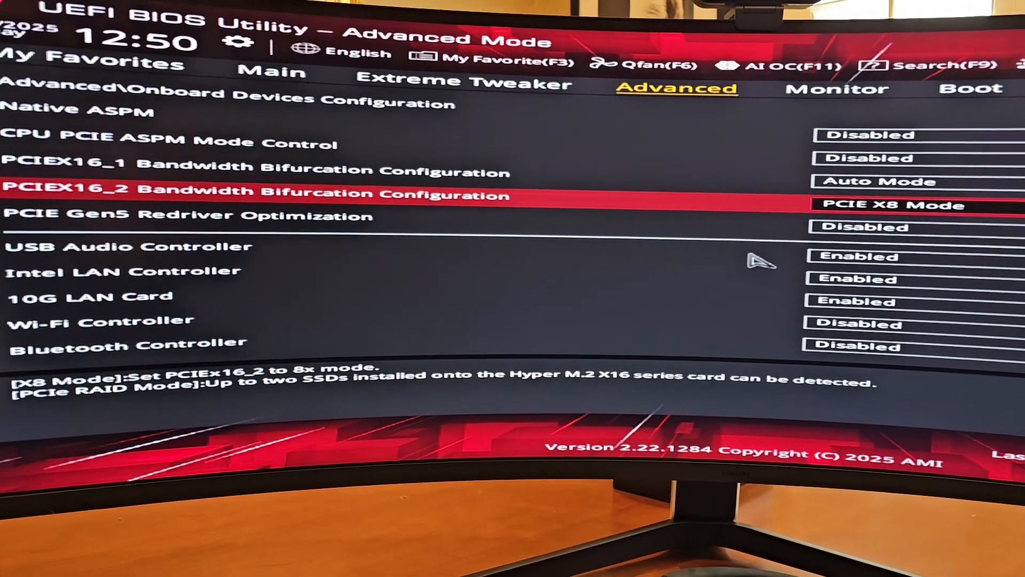
key(Down)
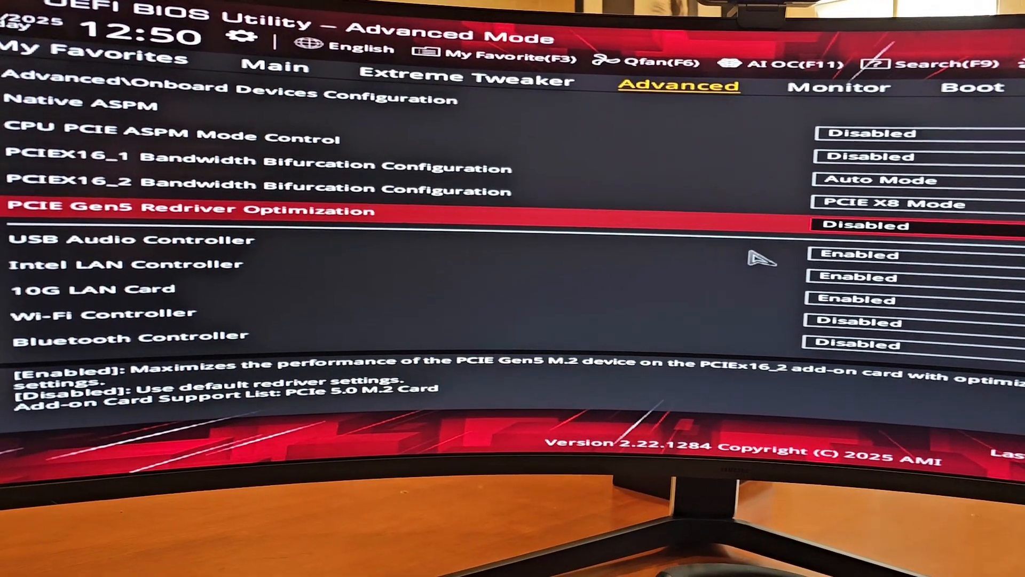
key(Down)
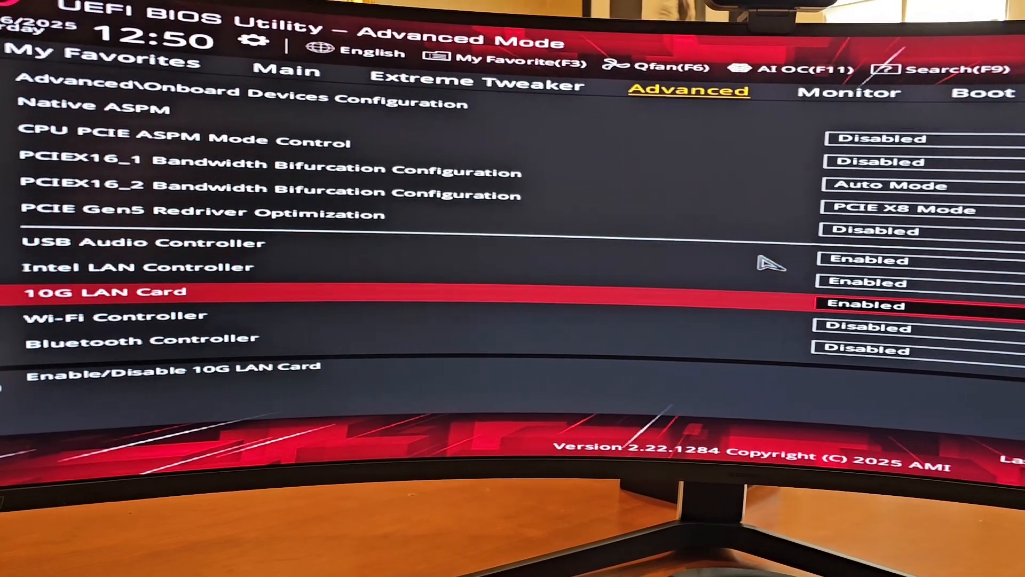
scroll(down, 3)
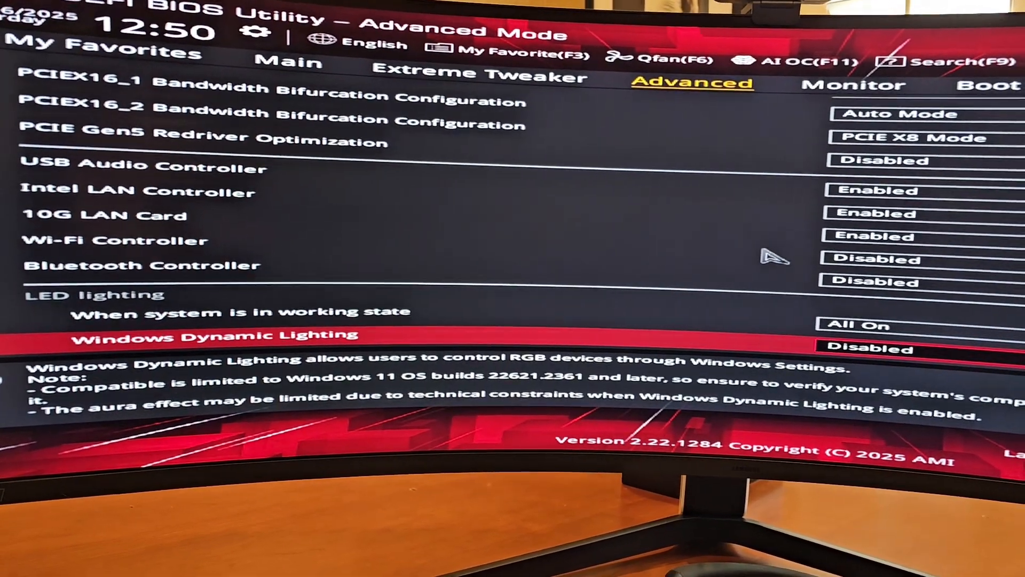
key(up)
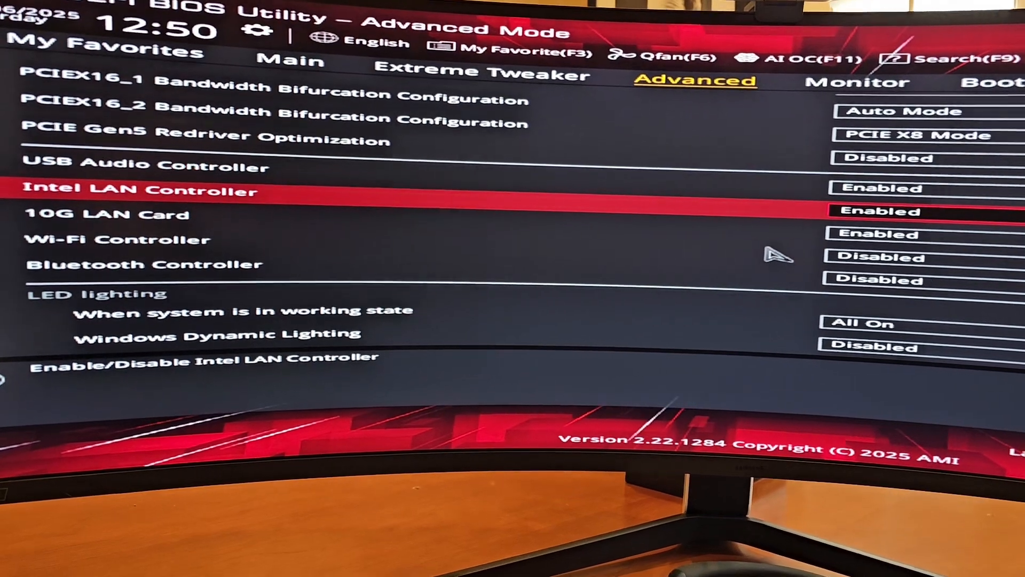
key(up)
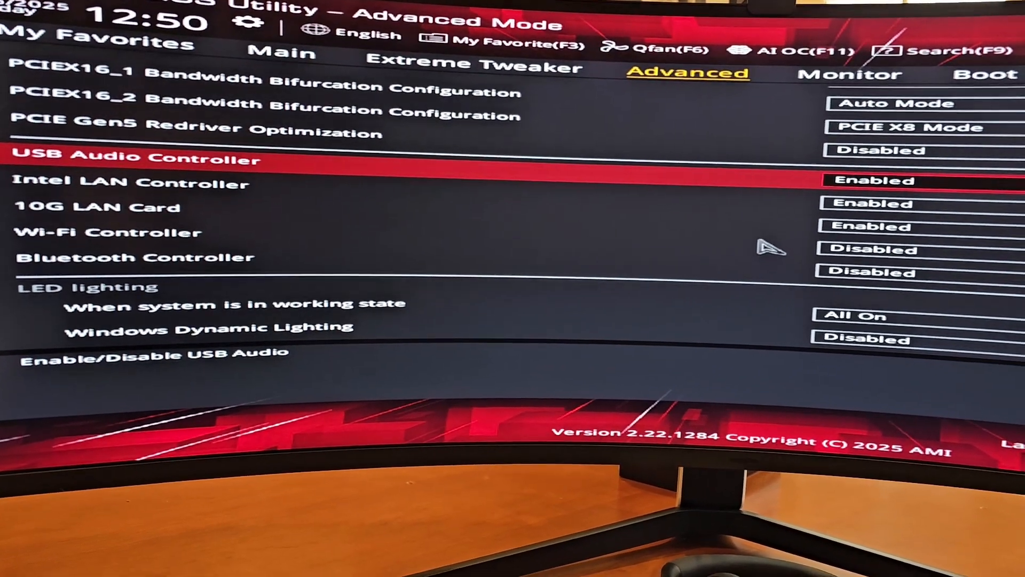
key(Down)
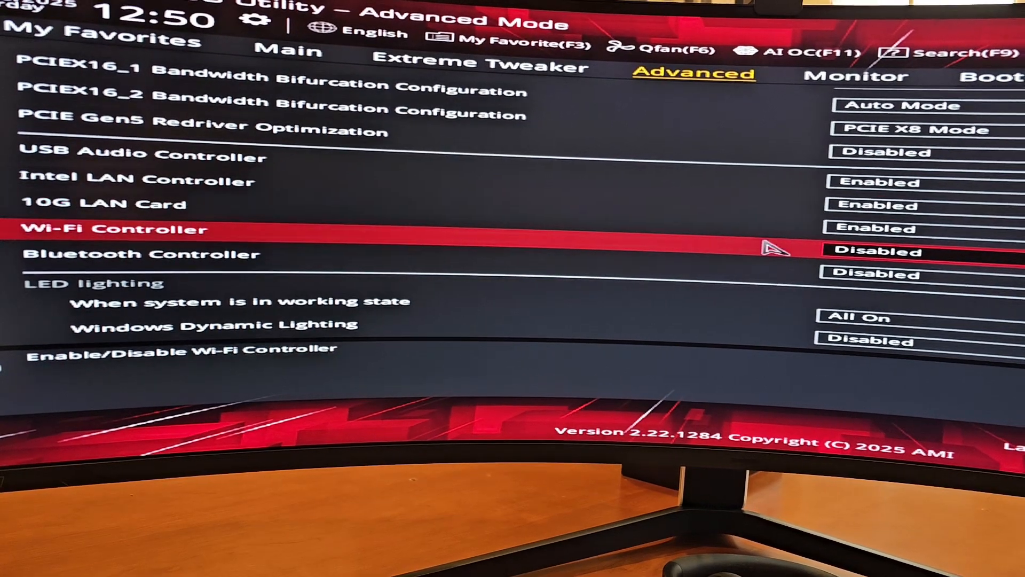
key(Down)
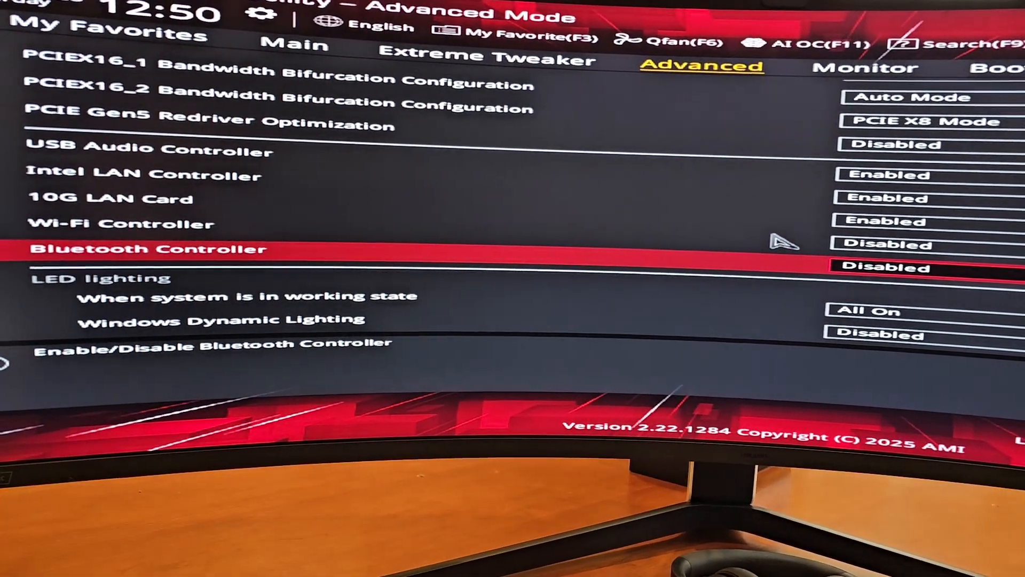
scroll(down, 3)
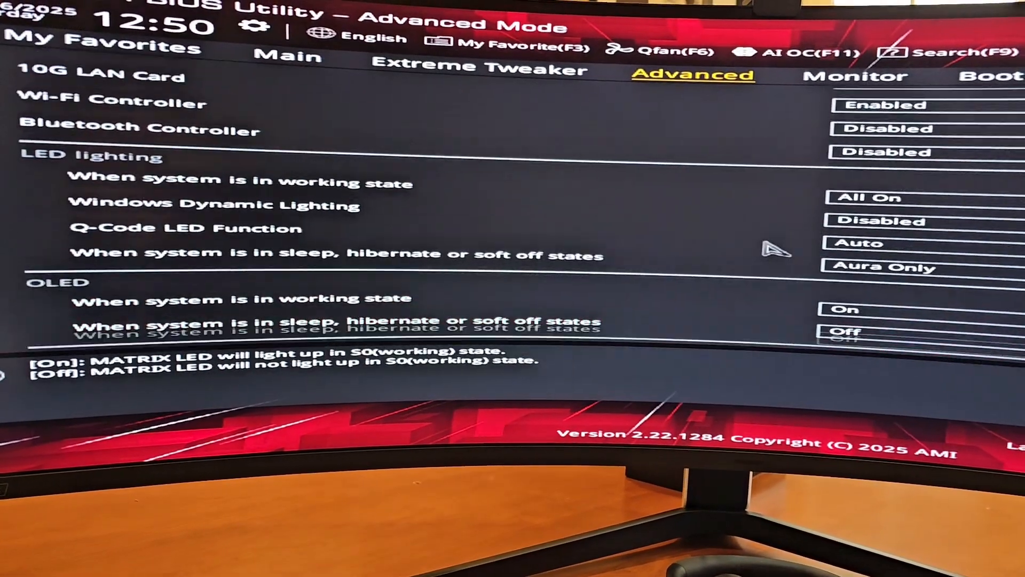
scroll(down, 3)
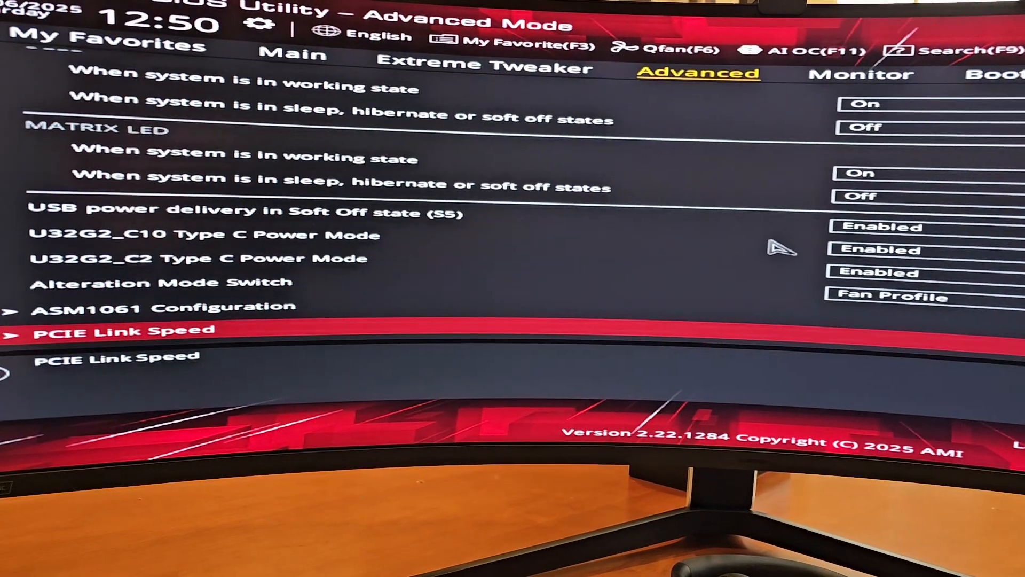
key(up)
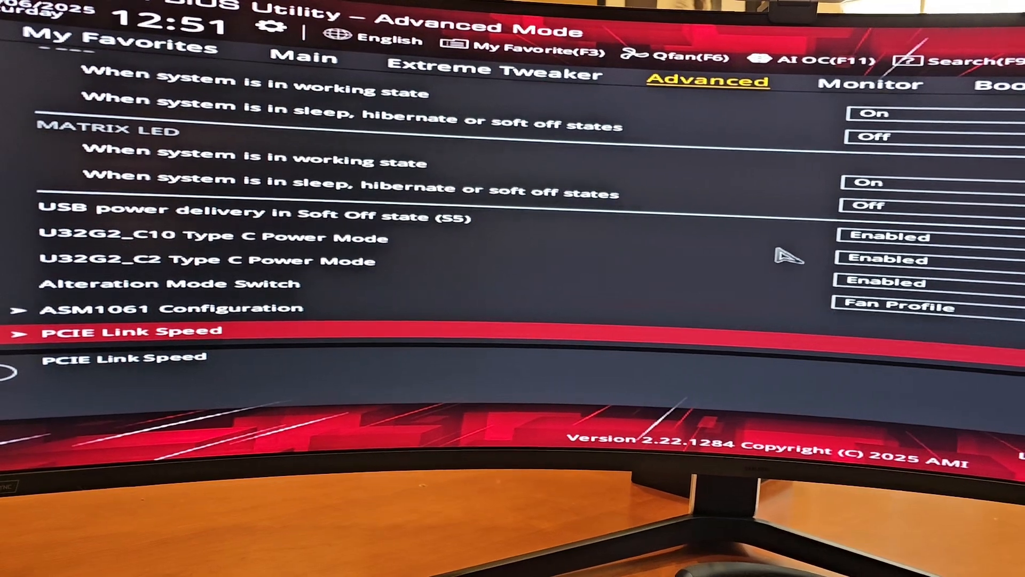
Review the PCIE Link Speed slot modes, confirming PCIEX16_1 Link Mode is GEN 5.
click(130, 332)
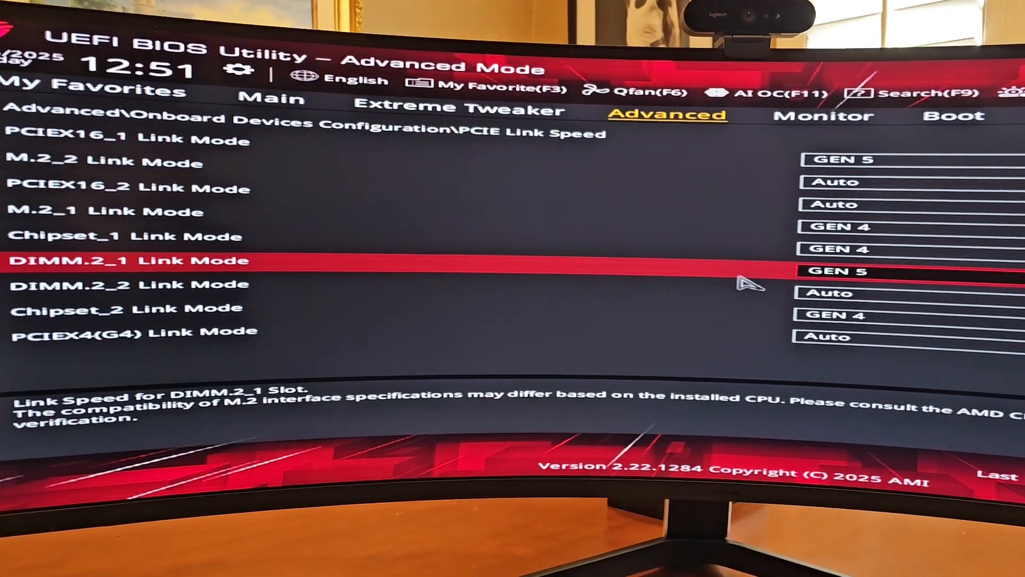
key(down)
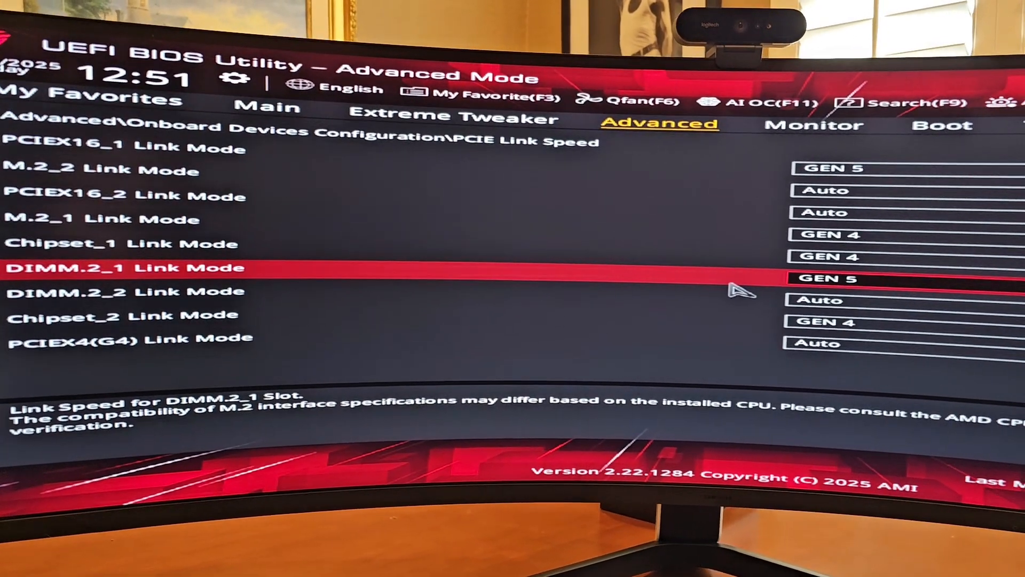
key(up)
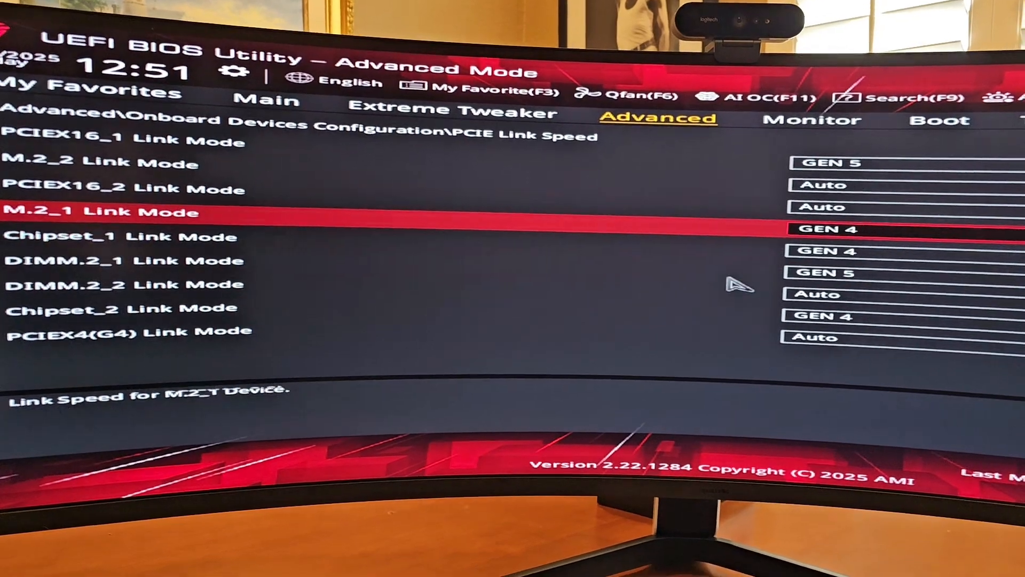
key(Up)
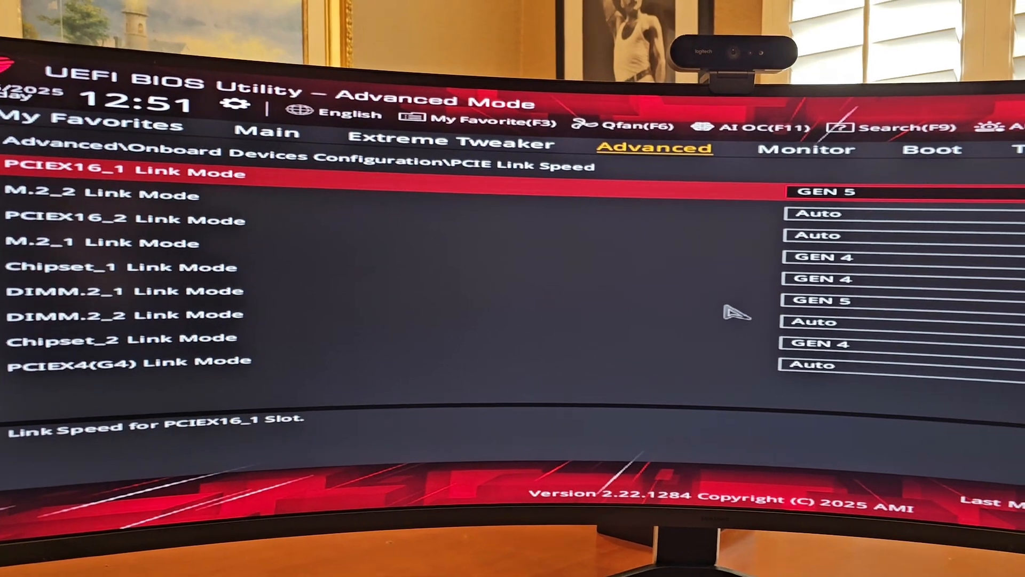
key(Down)
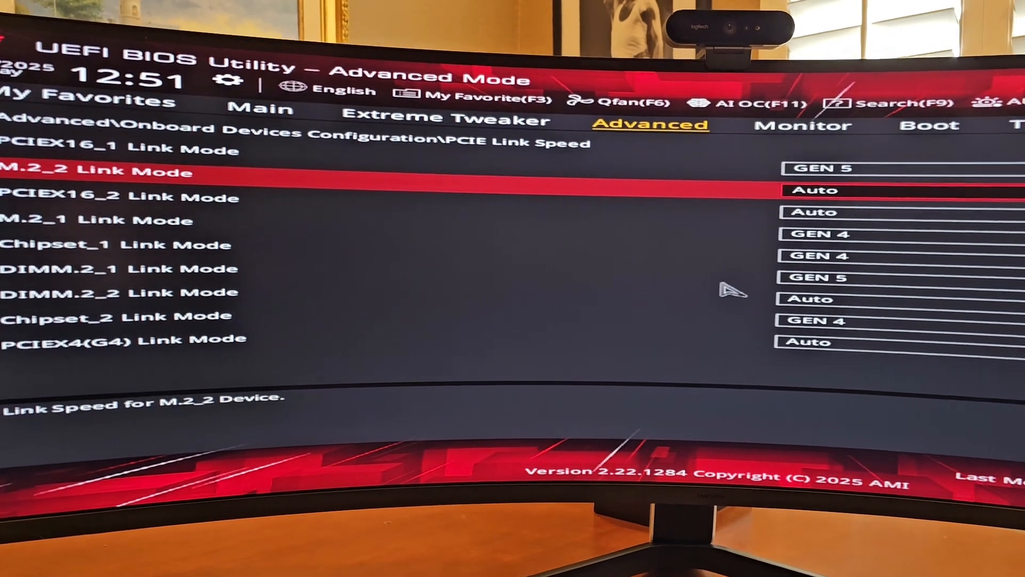
key(Down)
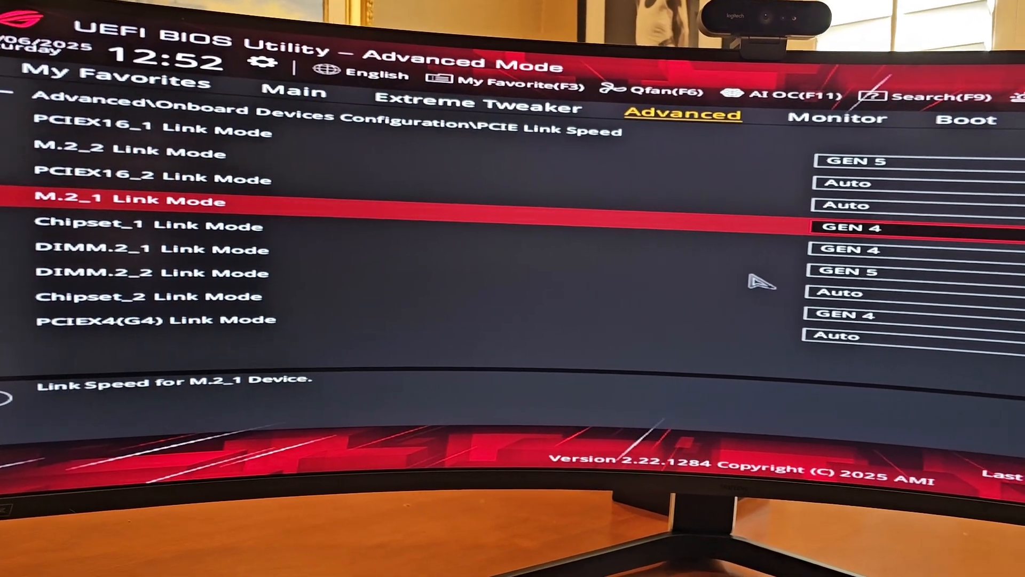
key(Down)
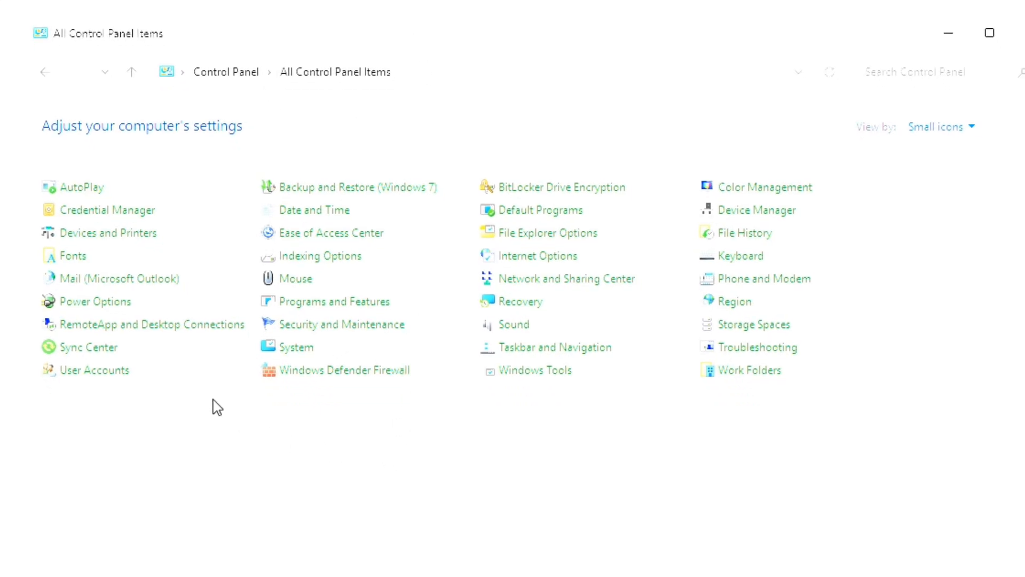
mouse_move(95, 310)
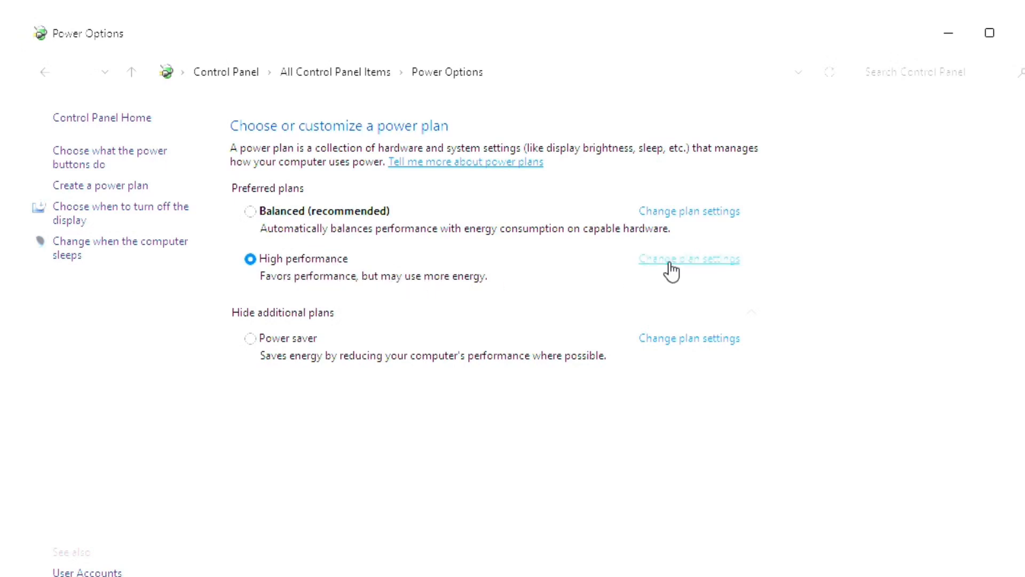
Reach the High performance plan's advanced power settings via Change plan settings.
click(688, 258)
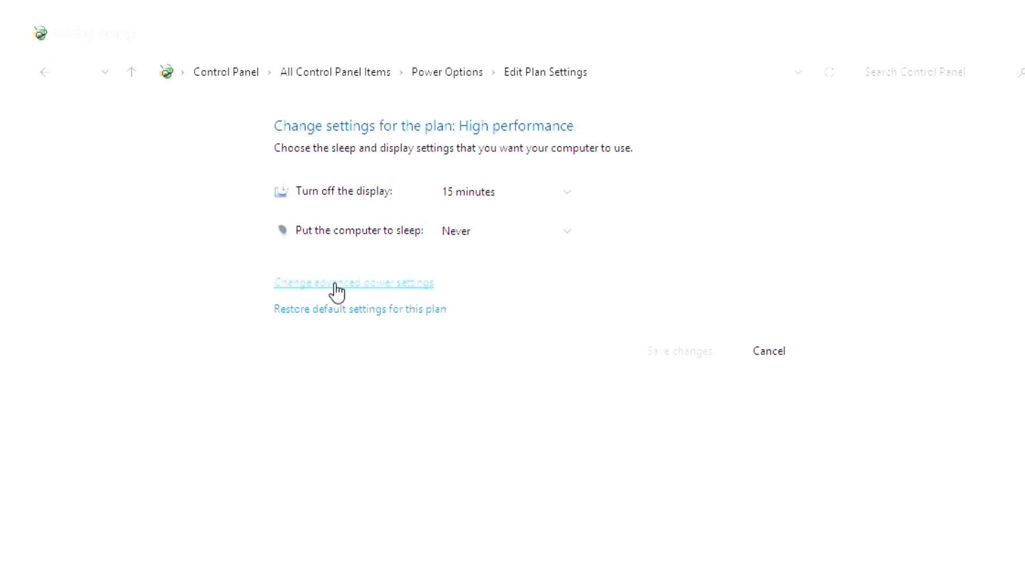
click(354, 282)
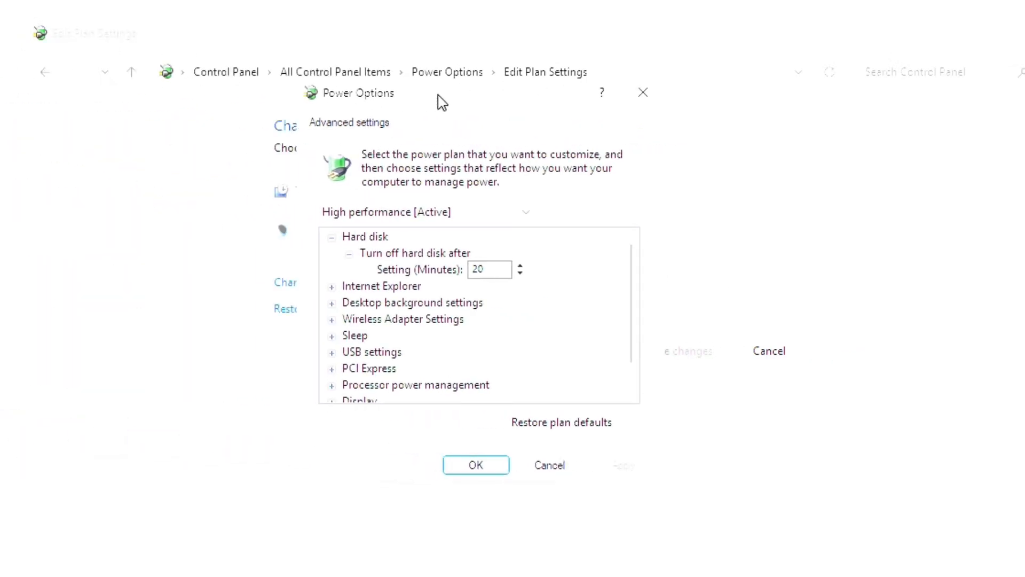
click(332, 368)
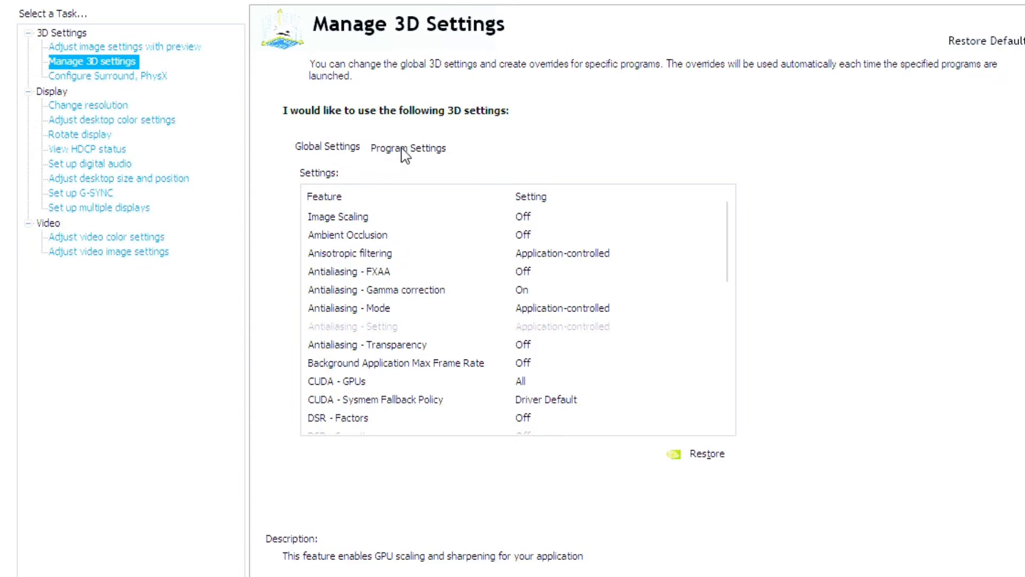
Review the Call of Duty program profile: Ultra low latency, max-performance power, V-sync off.
click(406, 146)
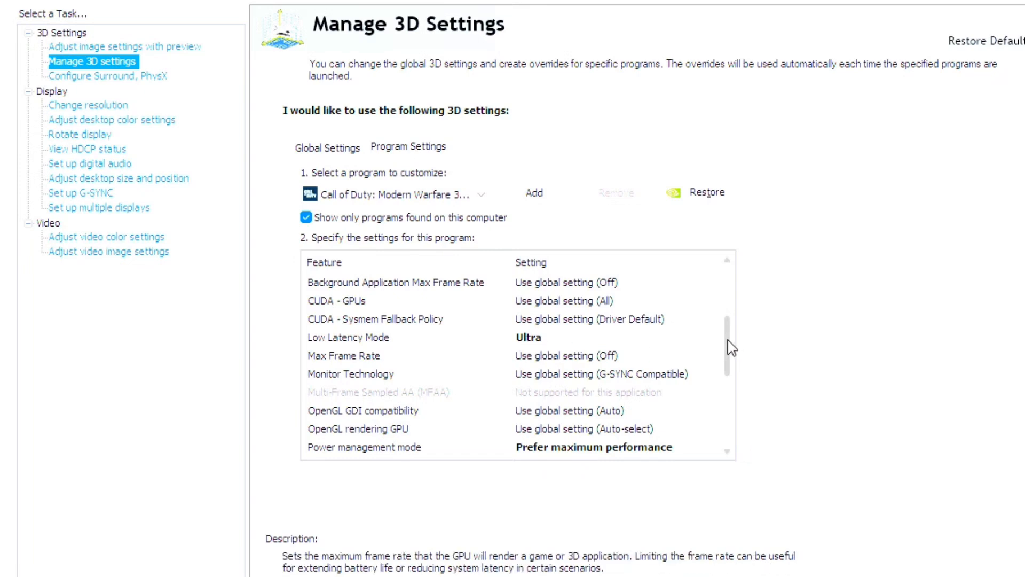
scroll(down, 3)
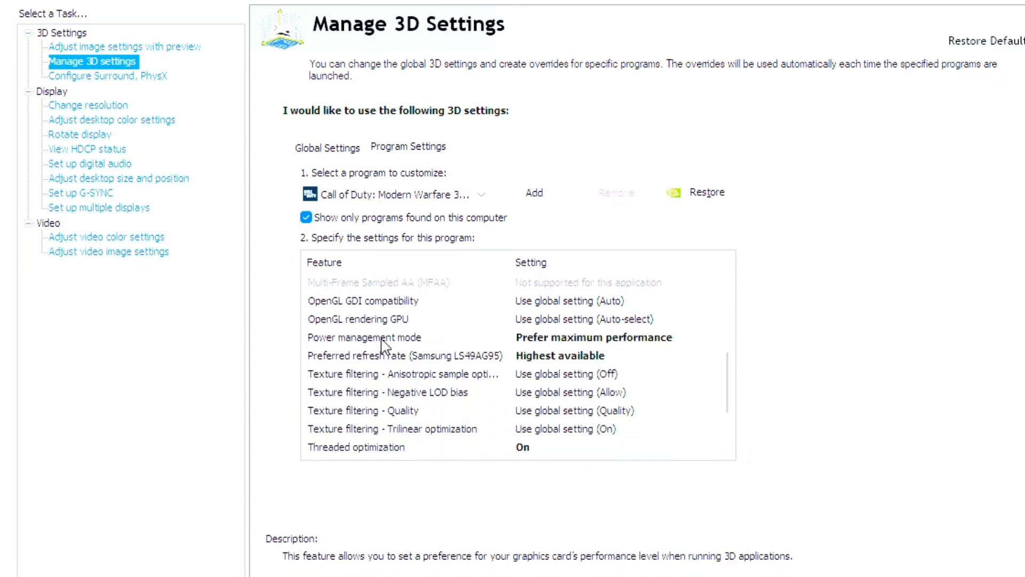
mouse_move(600, 345)
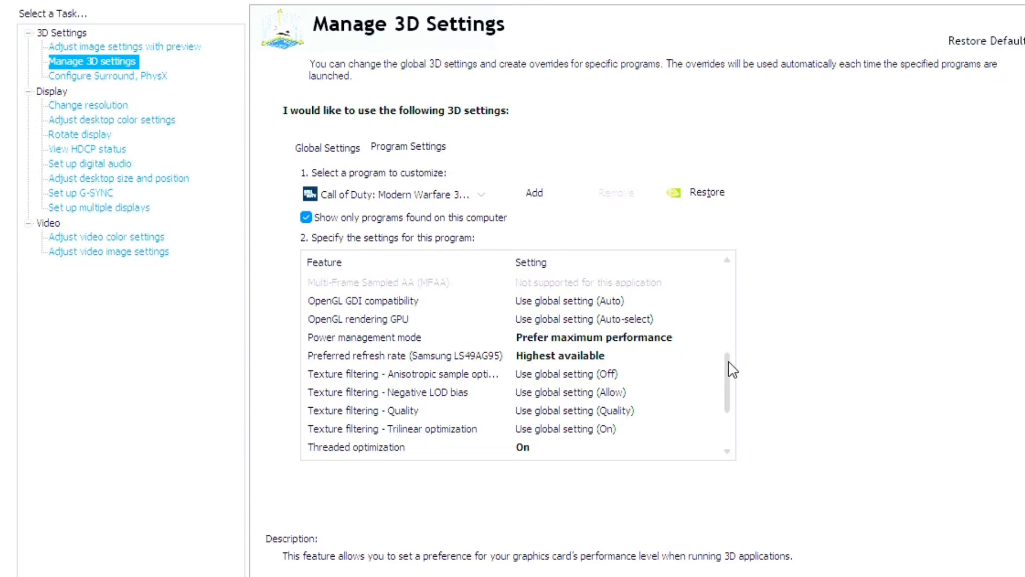
scroll(down, 3)
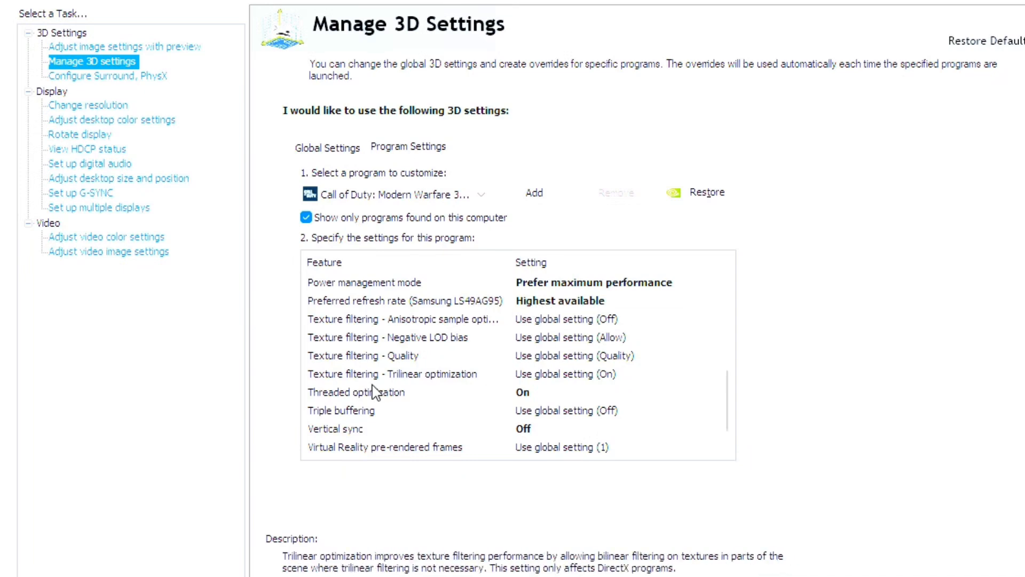
mouse_move(357, 397)
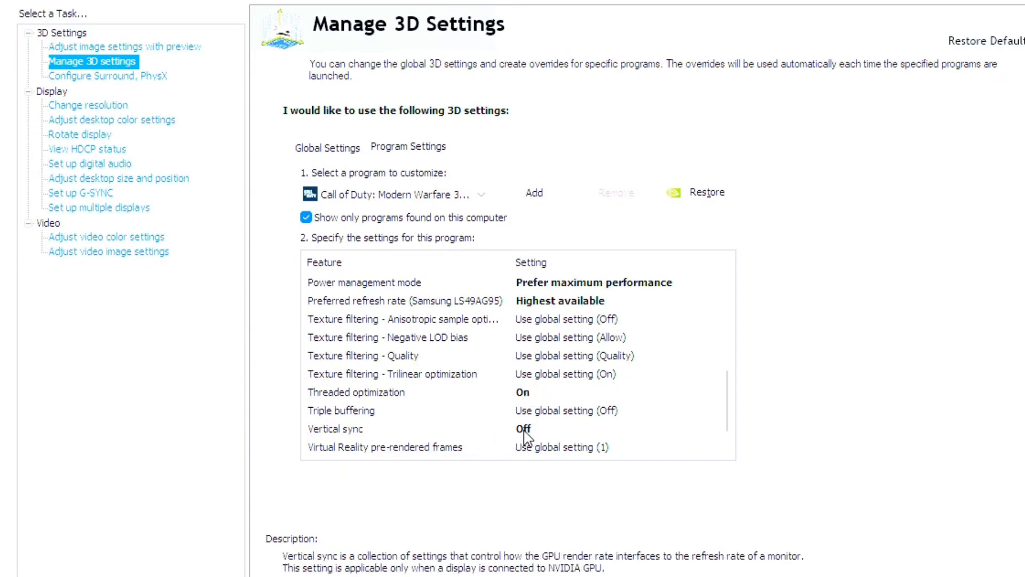
scroll(down, 3)
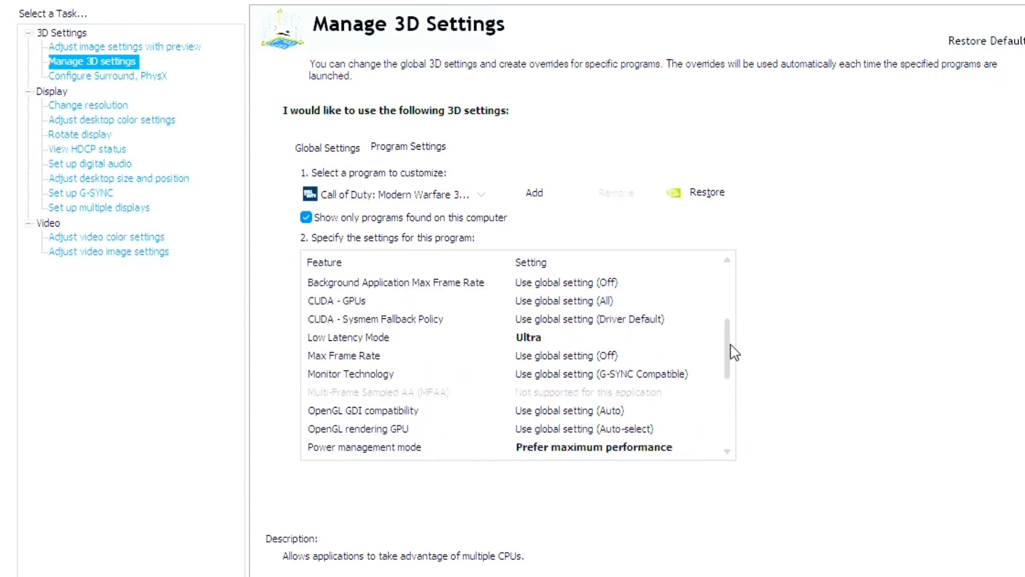
scroll(up, 3)
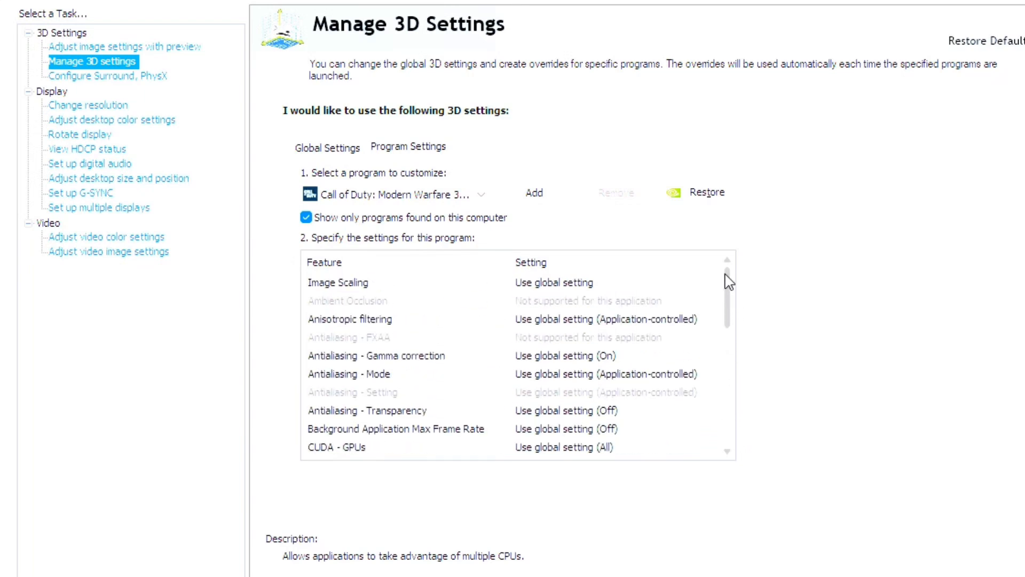
click(327, 146)
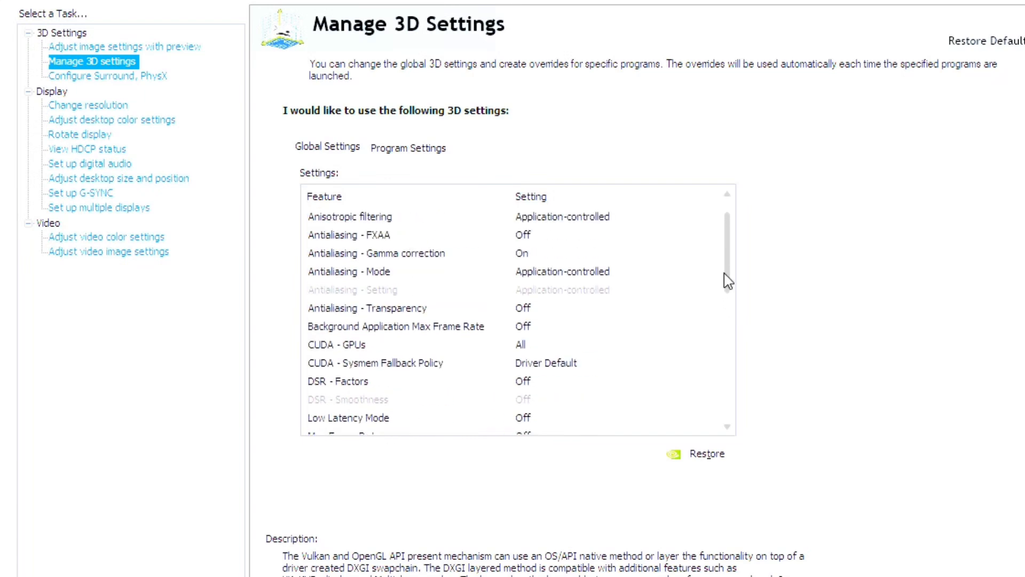
Scroll through the Global Settings feature list that applies to all programs.
scroll(up, 3)
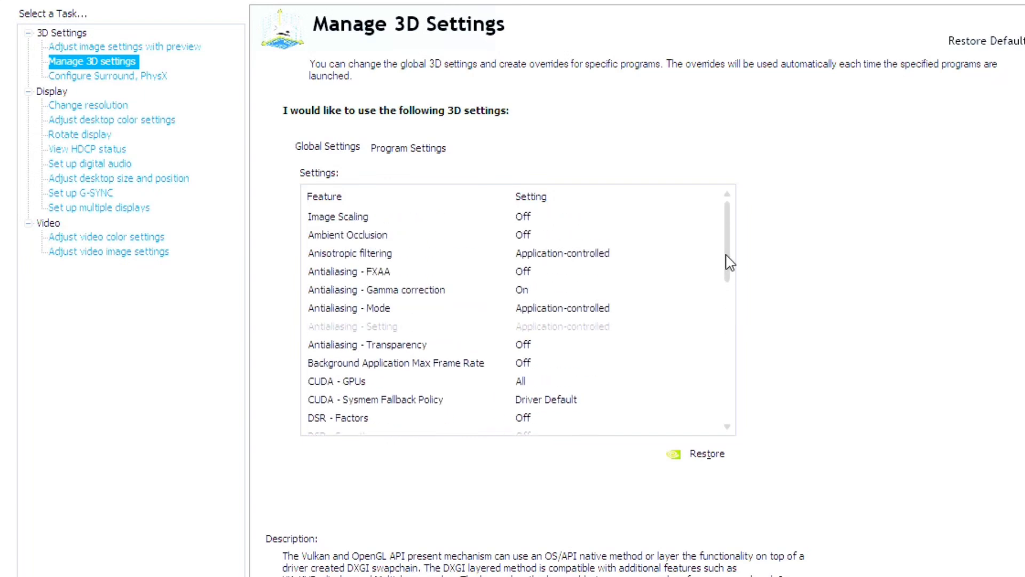
scroll(down, 3)
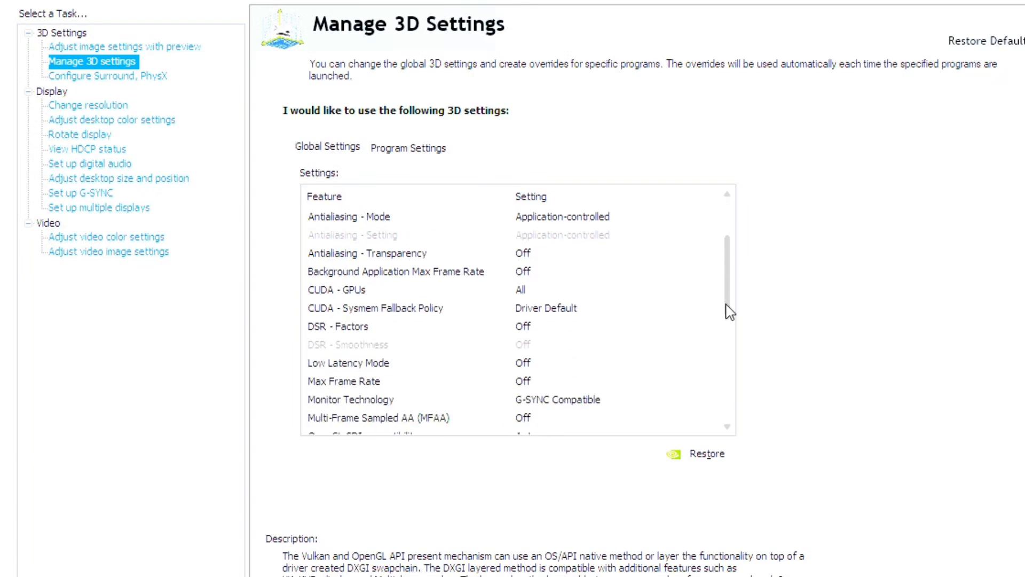
scroll(down, 3)
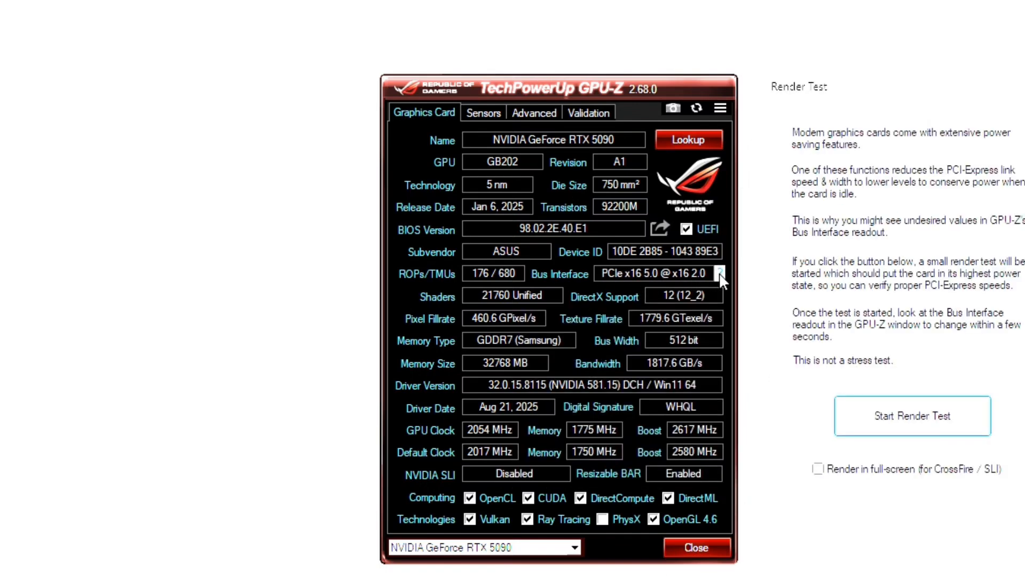
Start the render test so the bus interface climbs to PCIe x16 5.0 @ x16 5.0.
click(911, 416)
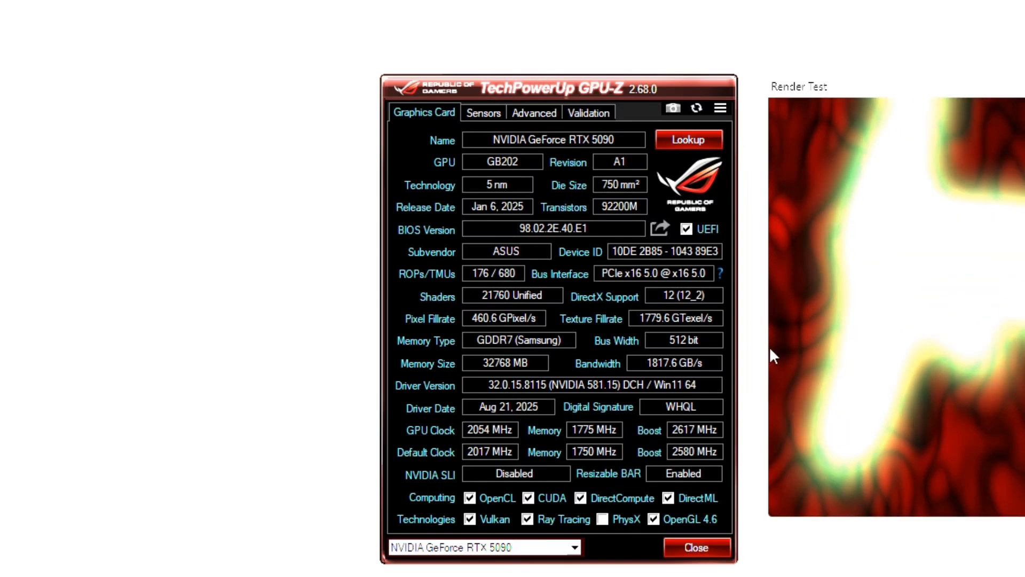